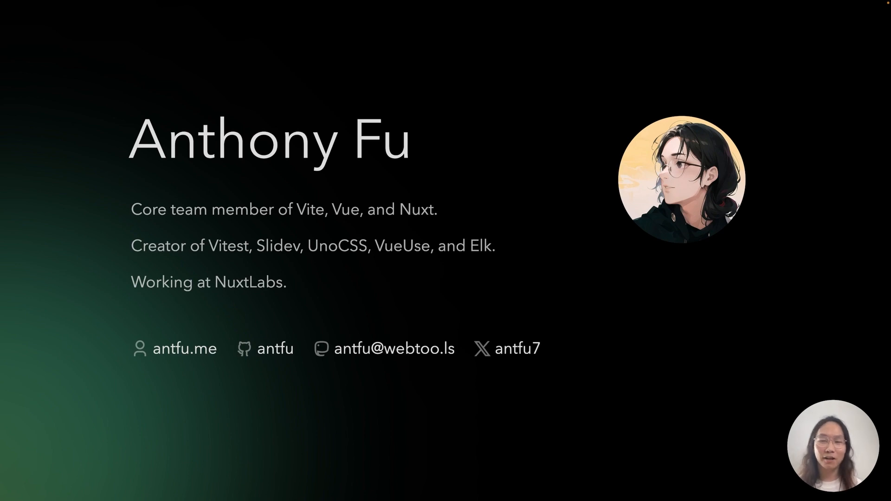
key("Right")
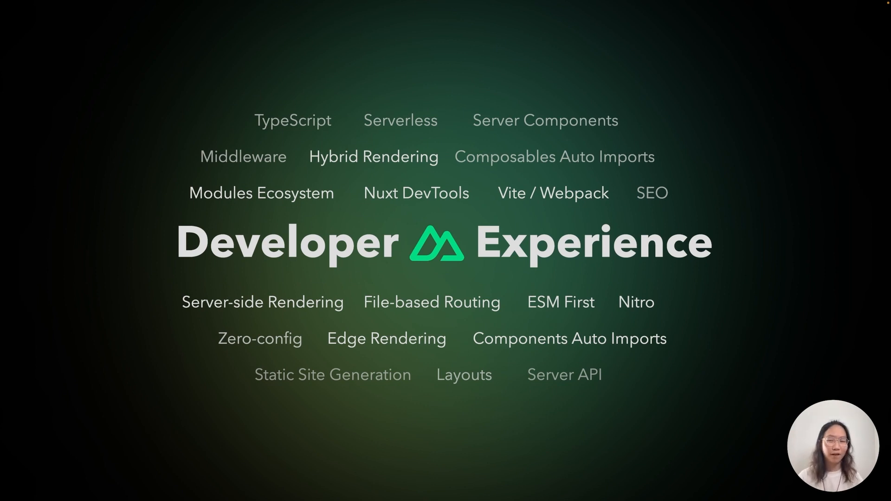
key("Right")
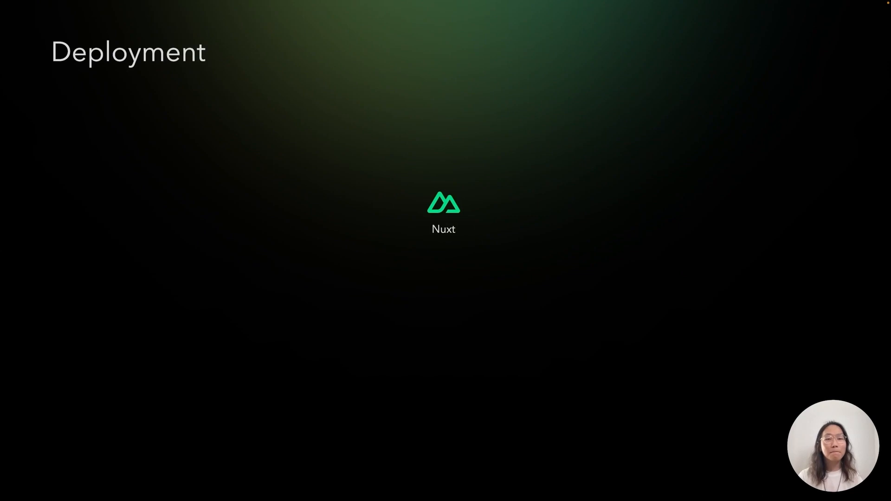